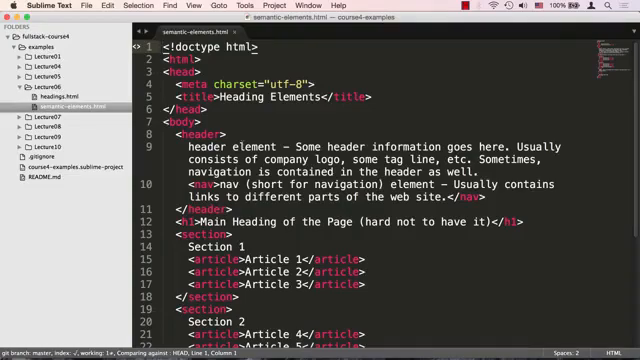
scroll("down", 3)
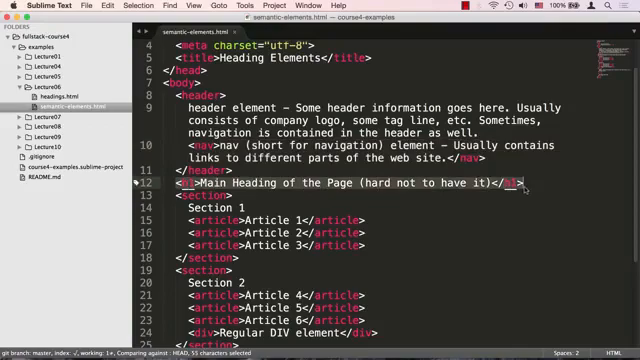
scroll("down", 3)
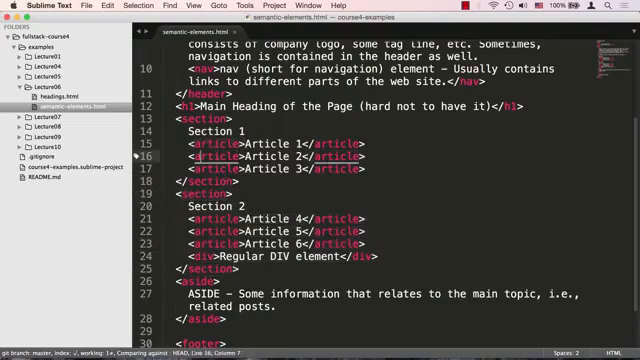
double_click(210, 159)
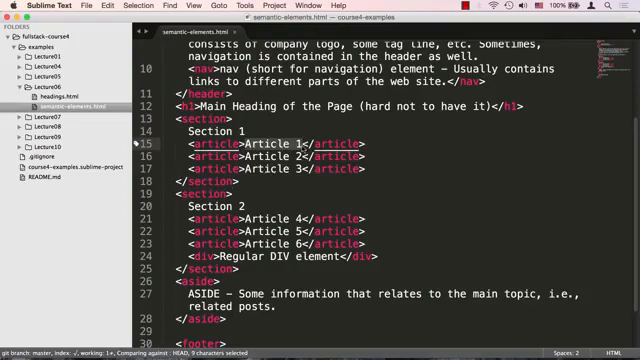
scroll("down", 3)
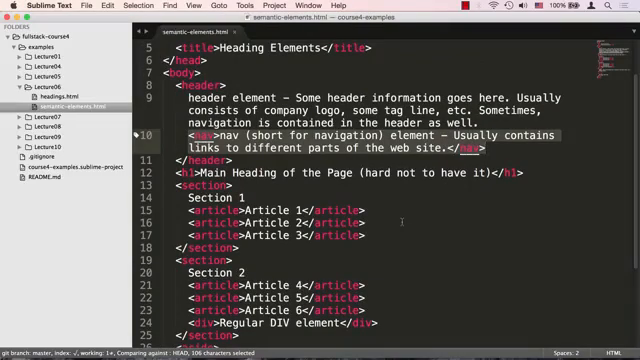
scroll("down", 3)
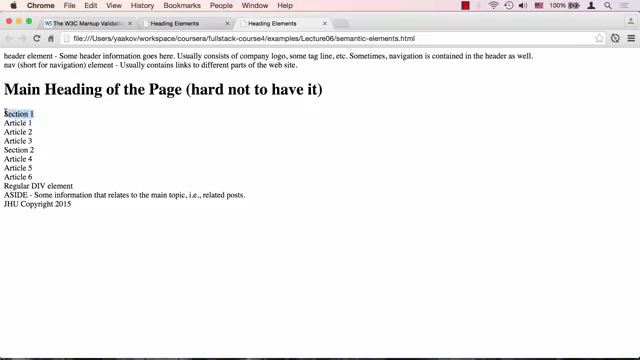
double_click(20, 124)
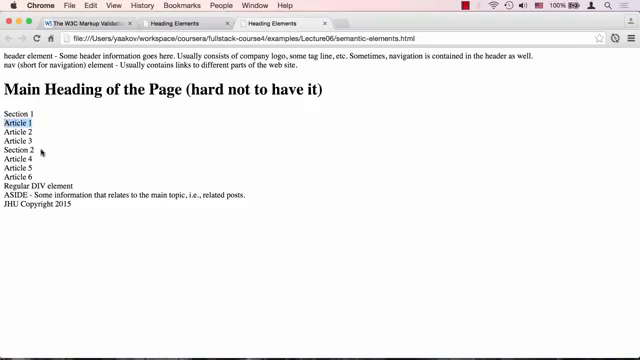